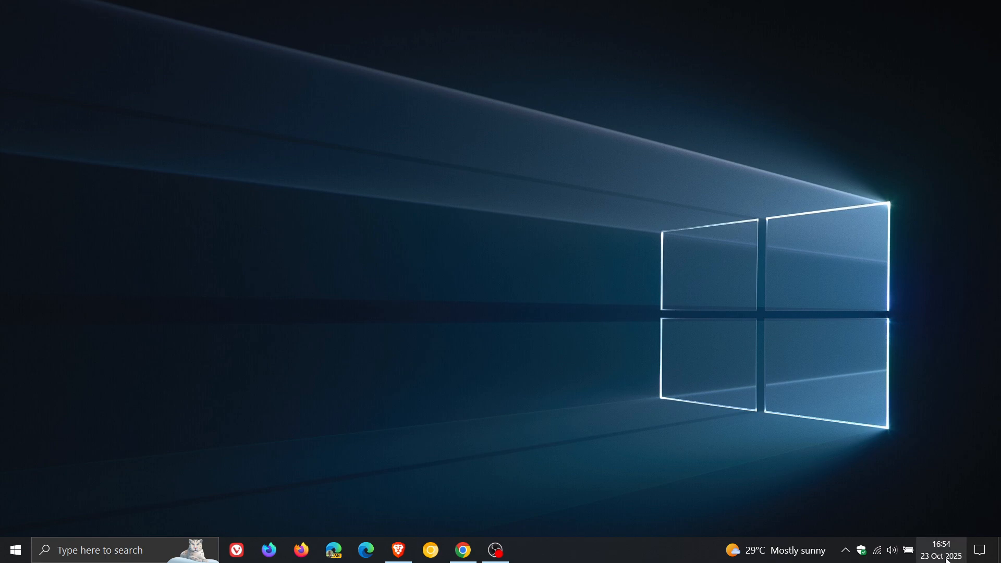
# Check the date and time in the taskbar calendar flyout showing October 2025, then dismiss it
pyautogui.click(940, 550)
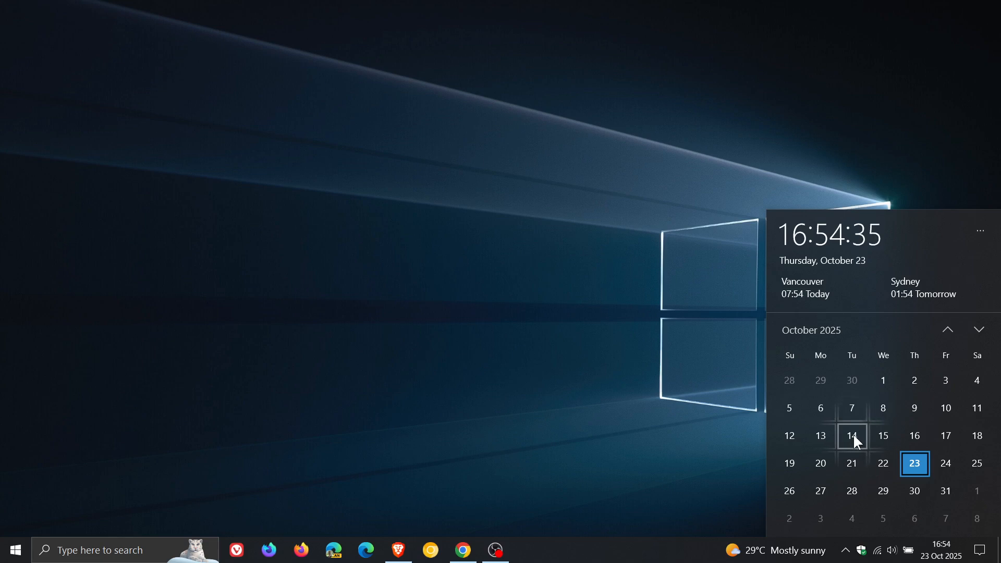
pyautogui.click(851, 436)
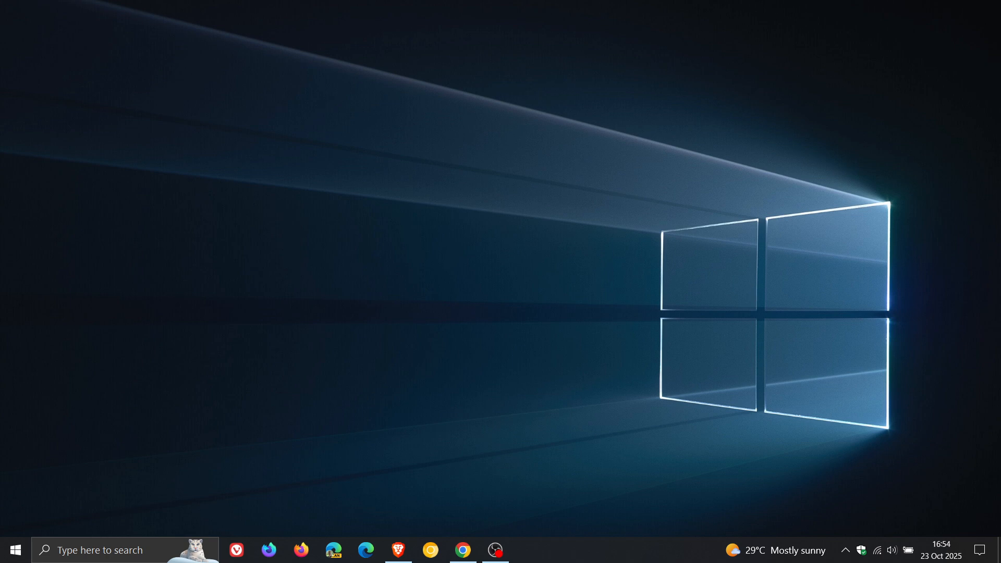
pyautogui.moveTo(740, 259)
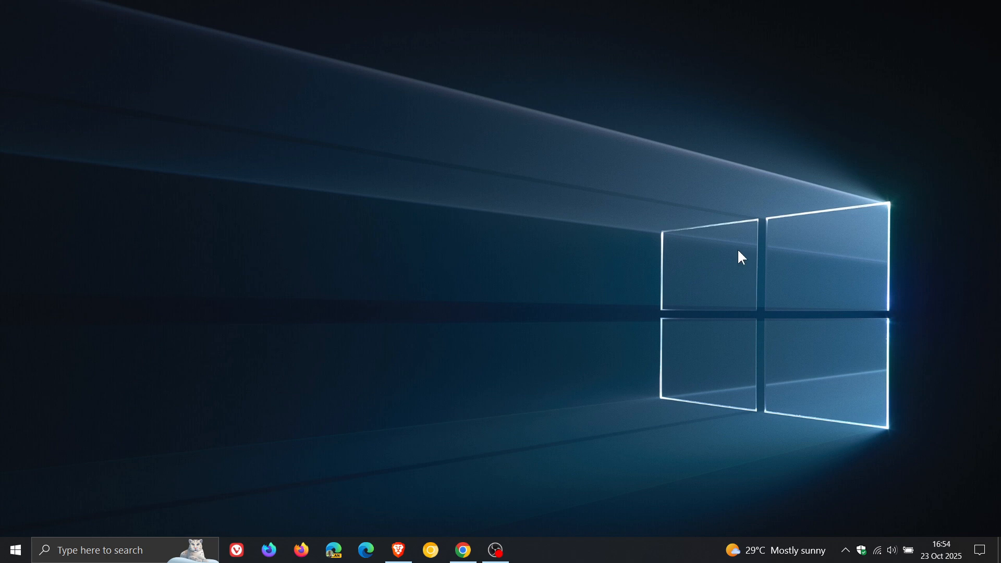
pyautogui.moveTo(392, 547)
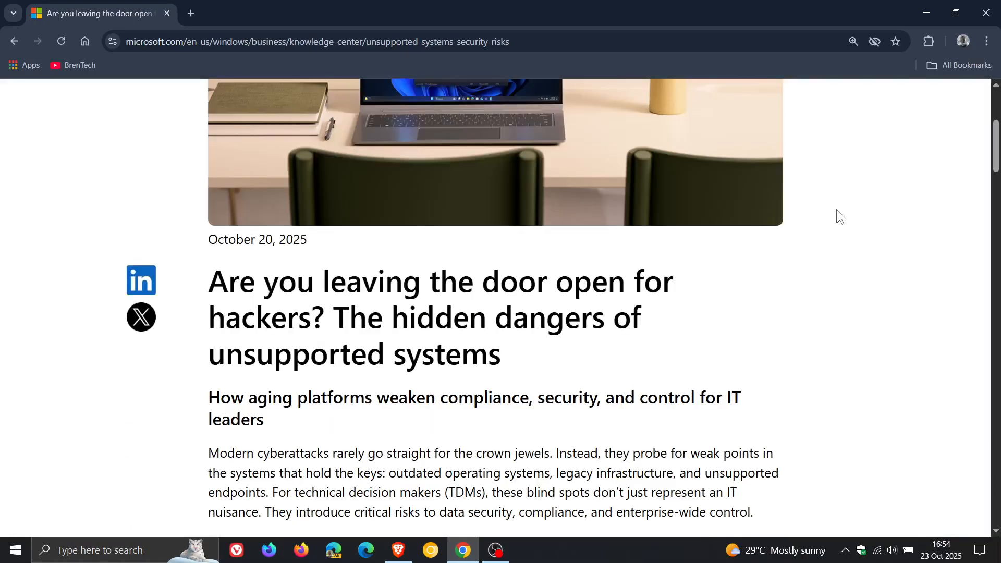
# Scroll down through the unsupported-systems article's introduction and back up
pyautogui.scroll(-3)
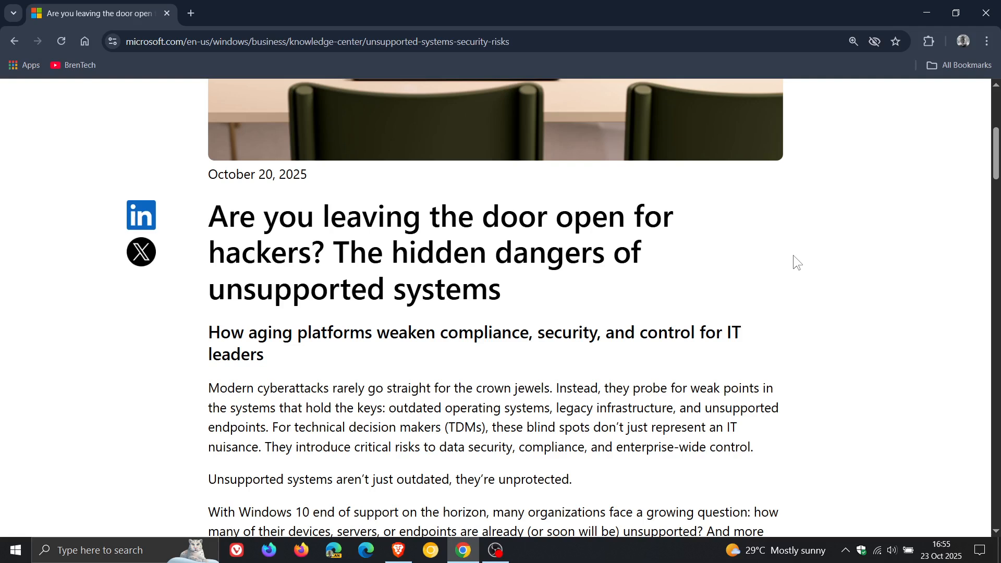
pyautogui.moveTo(797, 276)
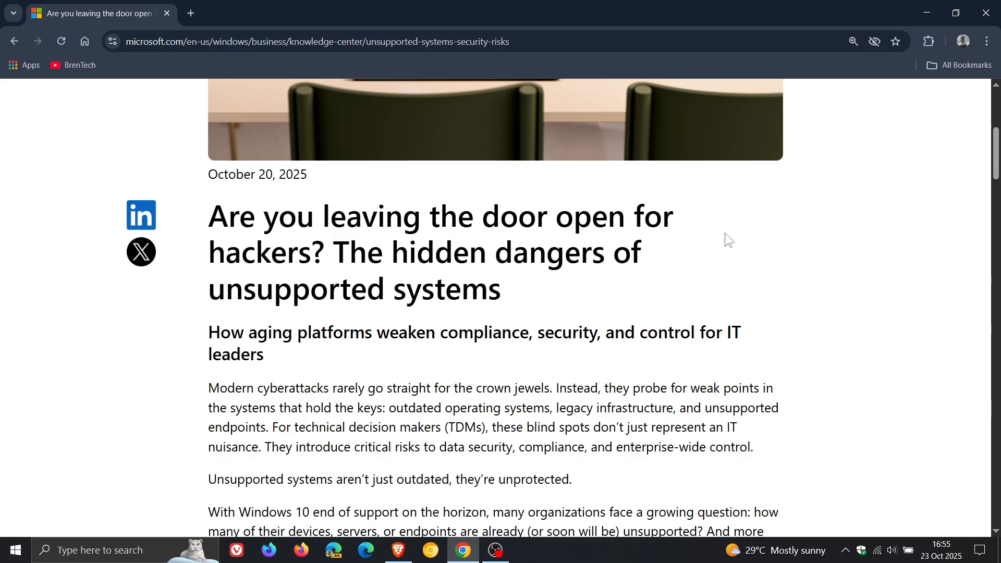
pyautogui.scroll(3)
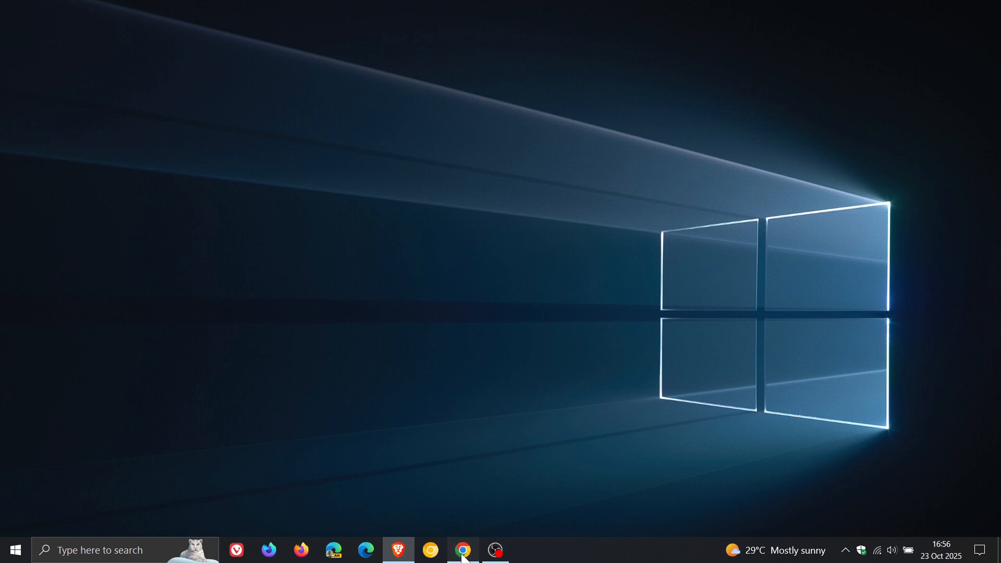
pyautogui.click(463, 549)
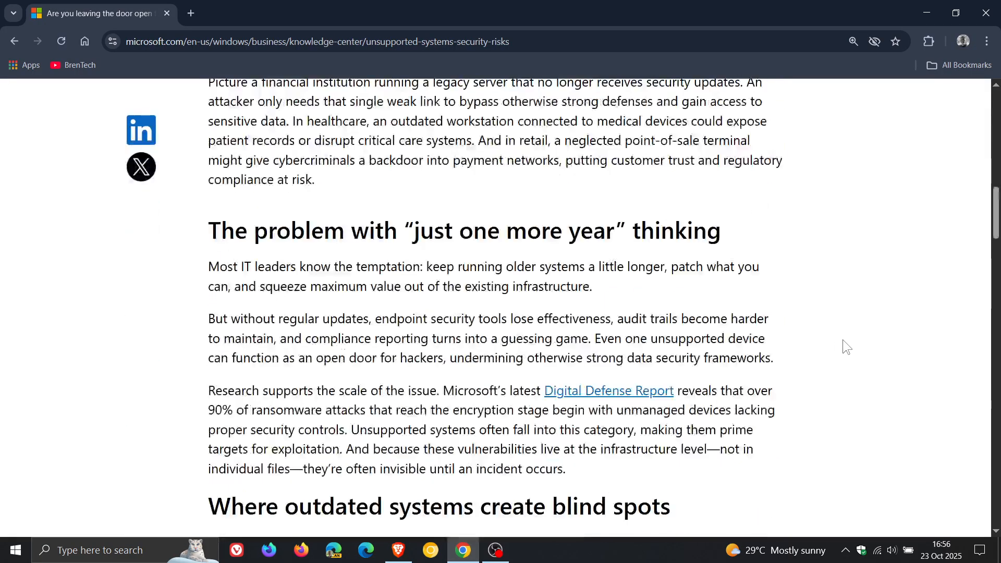
pyautogui.moveTo(740, 242)
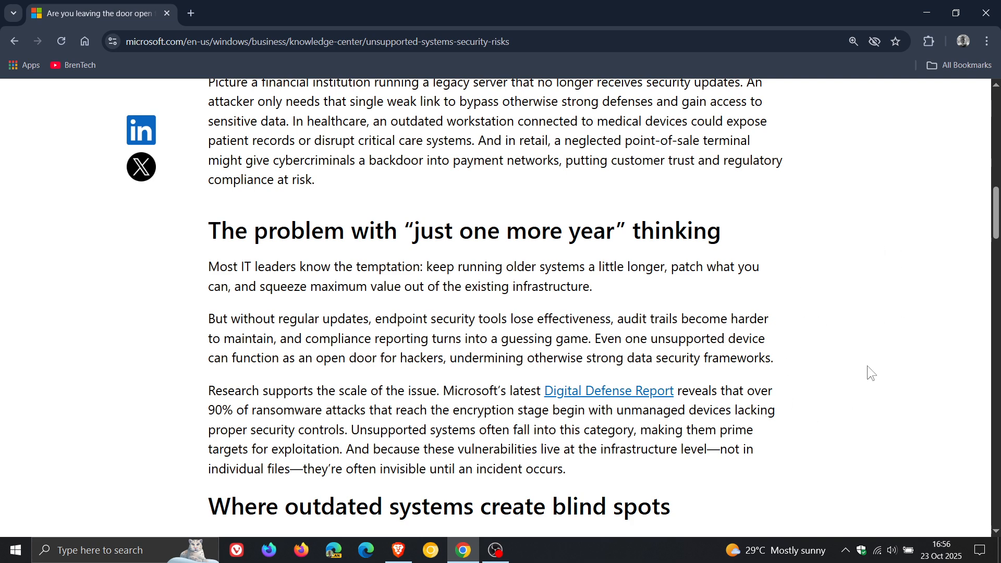
pyautogui.moveTo(772, 219)
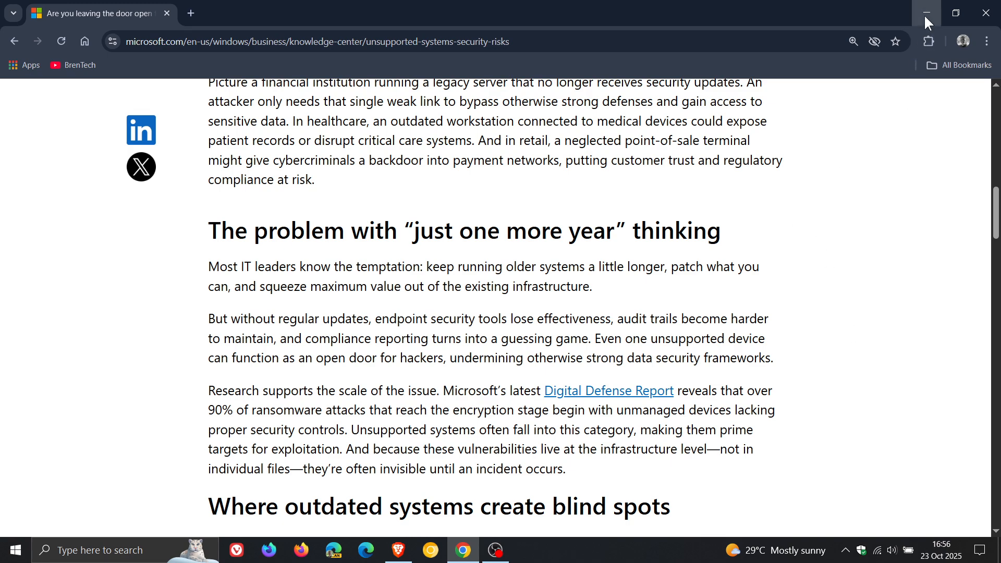
pyautogui.click(927, 13)
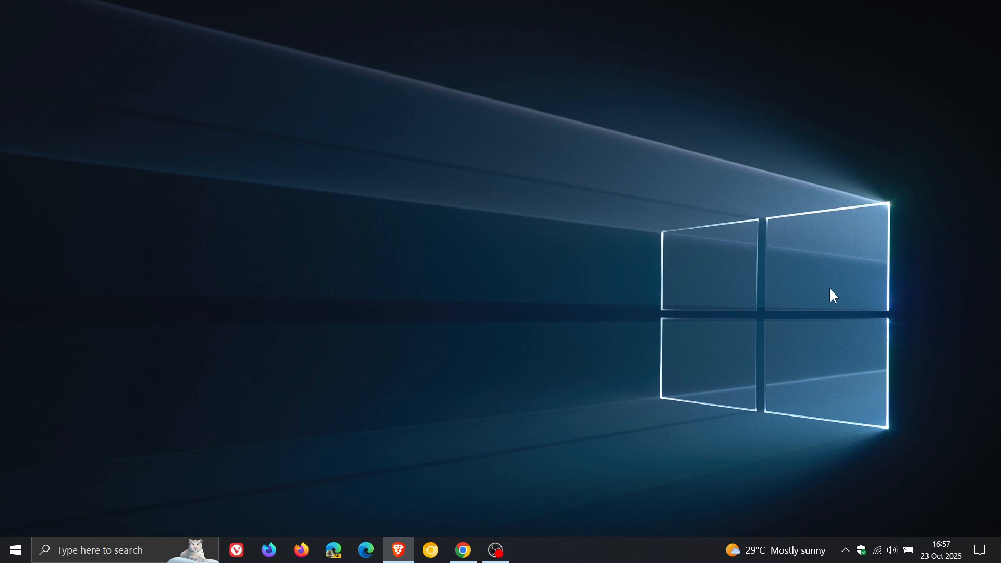
pyautogui.moveTo(448, 519)
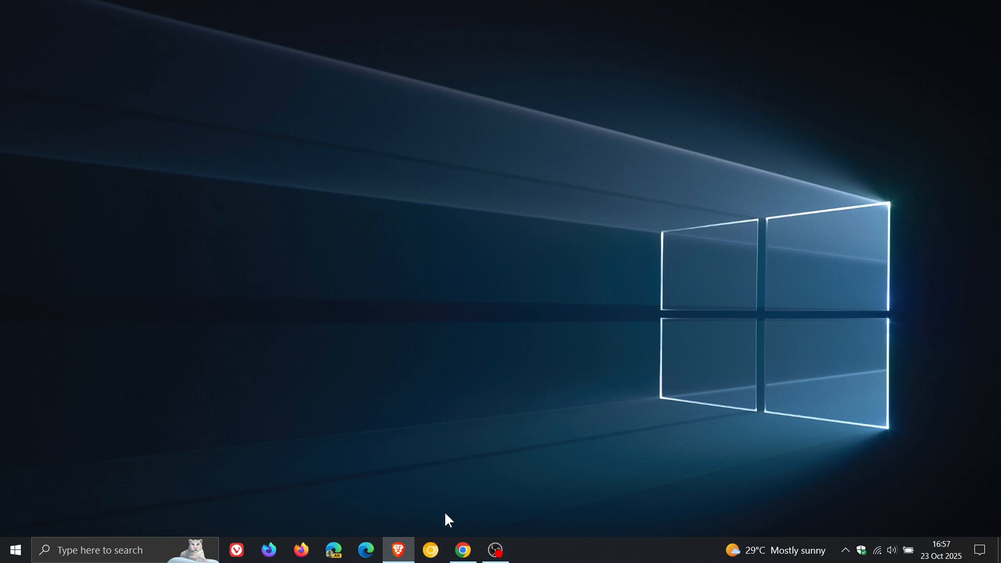
# Restore Chrome and read from 'The rising cost of delay' to 'Turning blind spots into strengths'
pyautogui.click(463, 550)
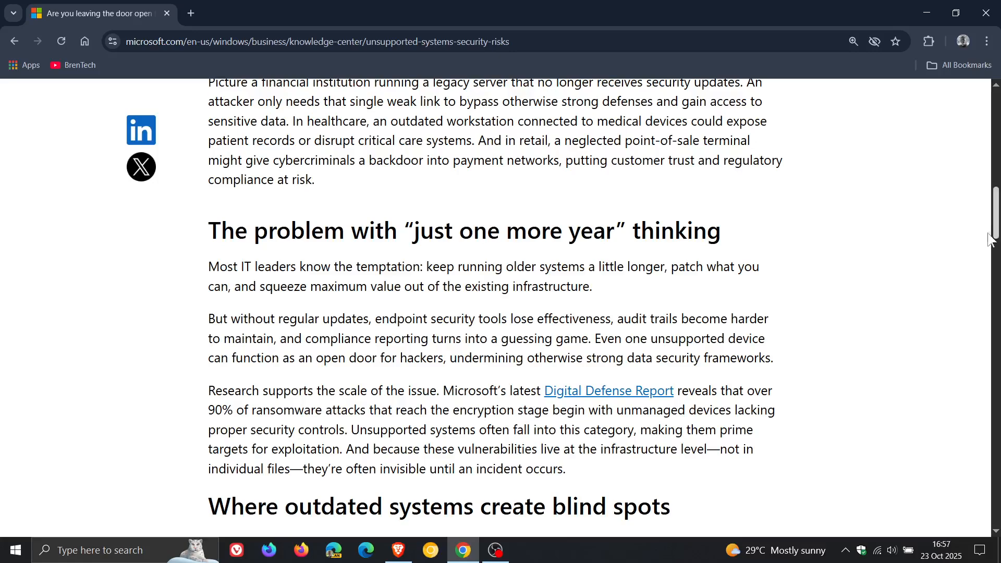
pyautogui.scroll(-3)
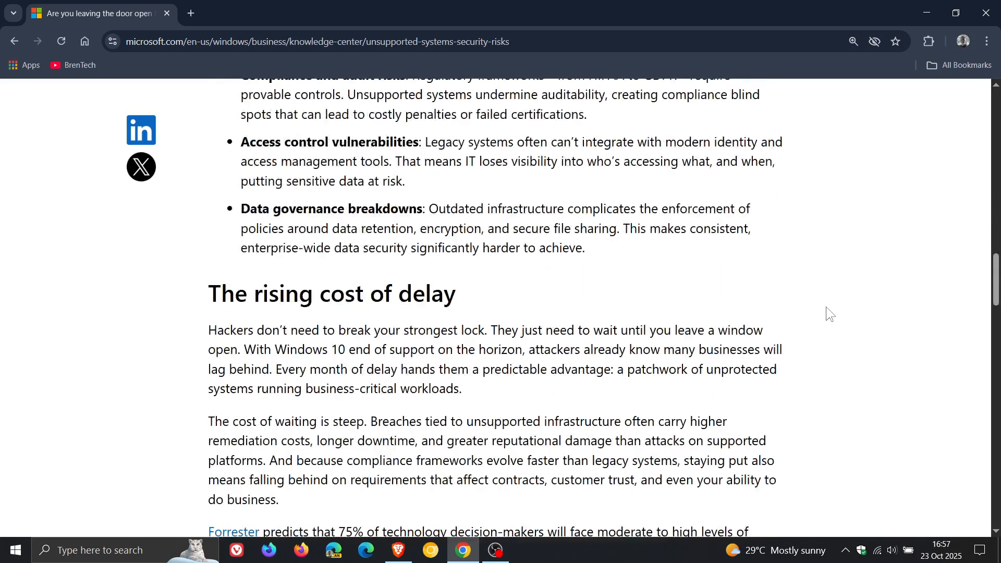
pyautogui.scroll(-3)
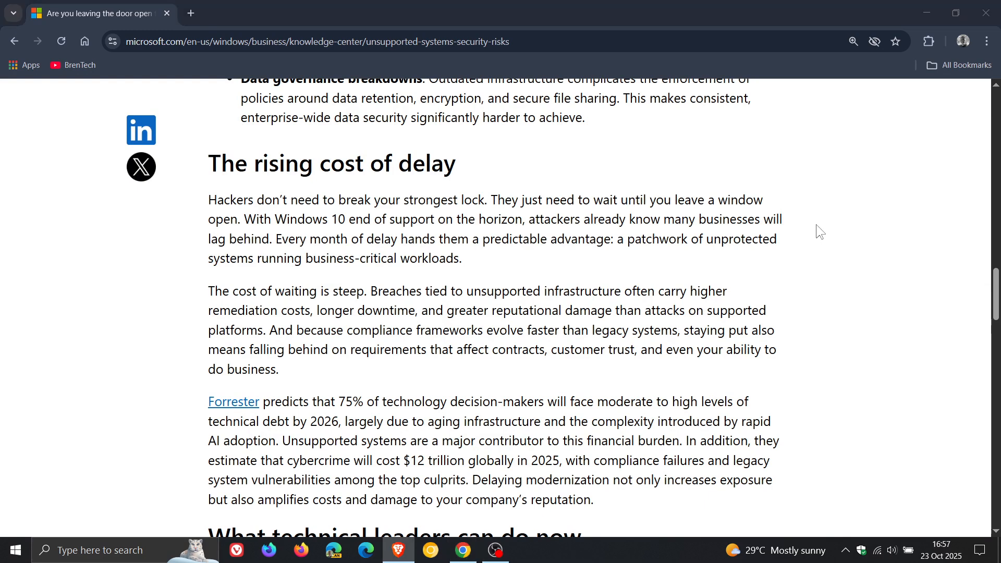
pyautogui.moveTo(774, 199)
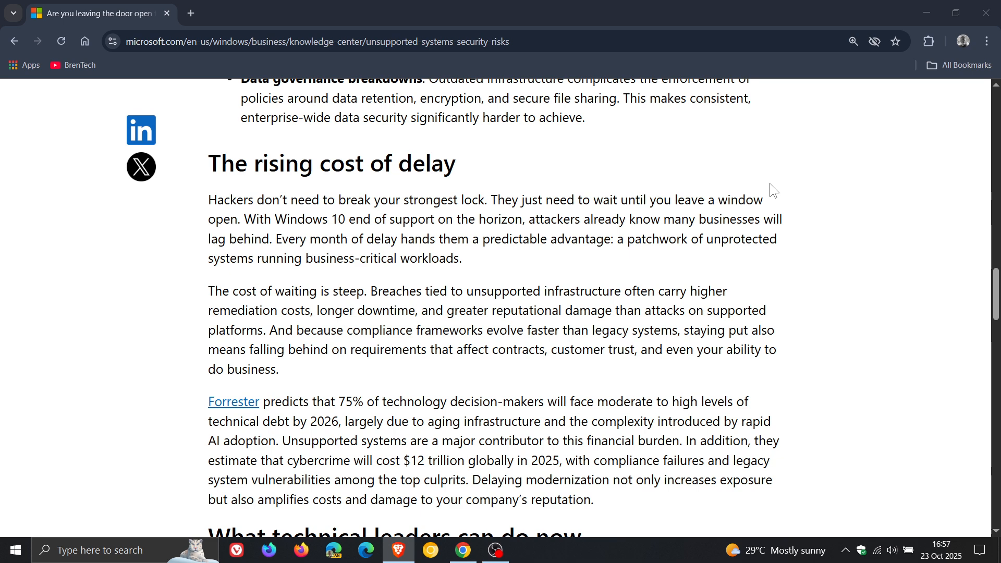
pyautogui.moveTo(813, 188)
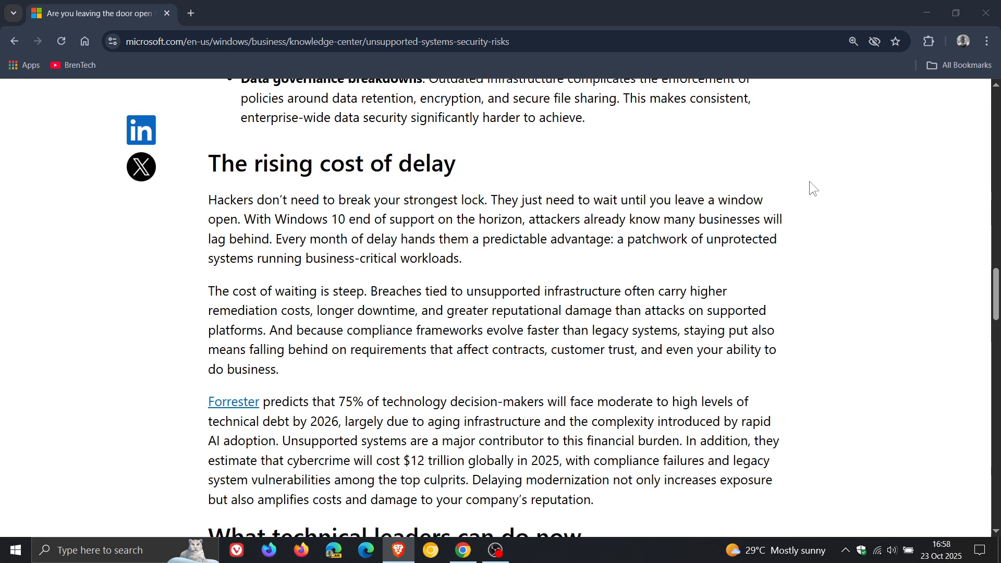
pyautogui.moveTo(803, 220)
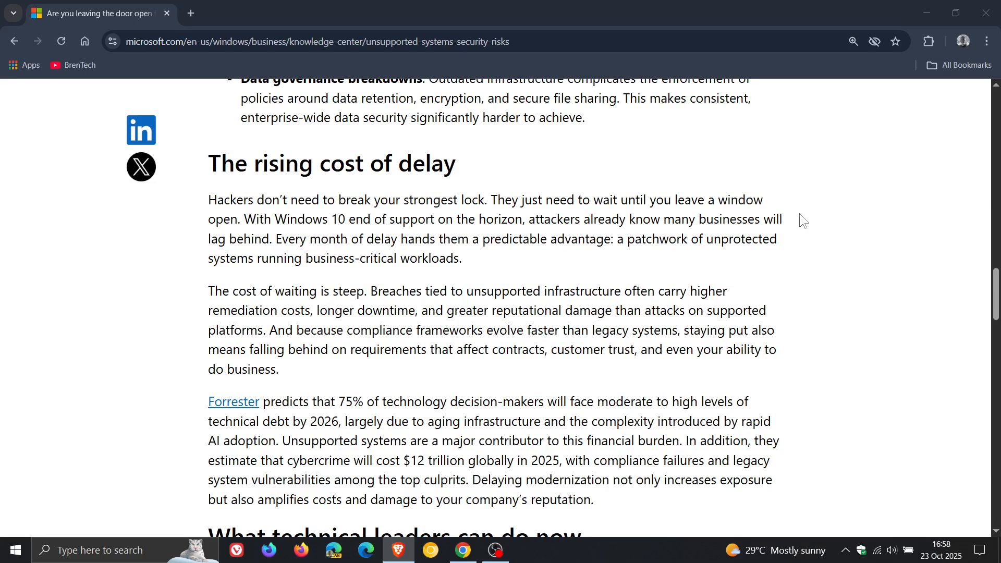
pyautogui.moveTo(816, 249)
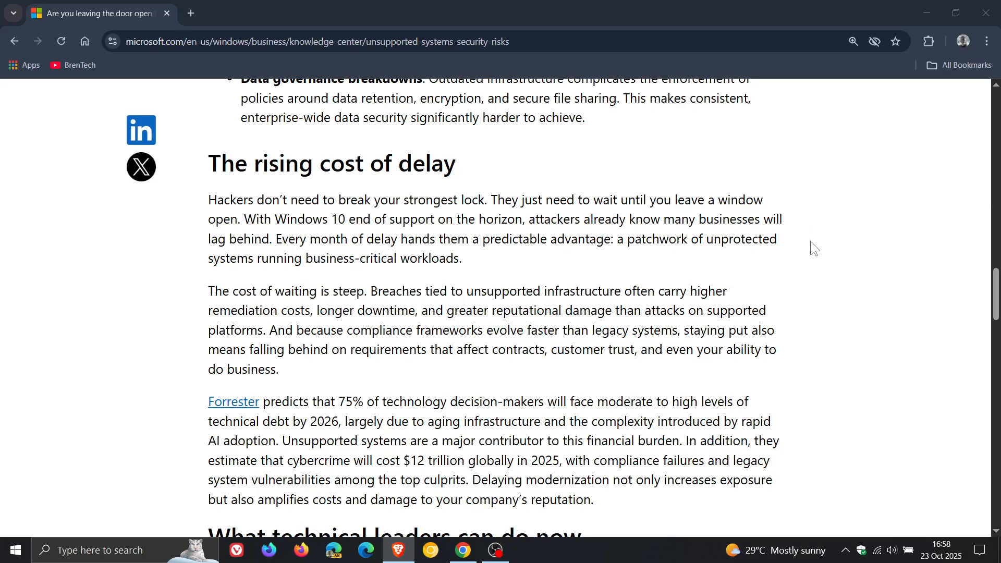
pyautogui.moveTo(806, 249)
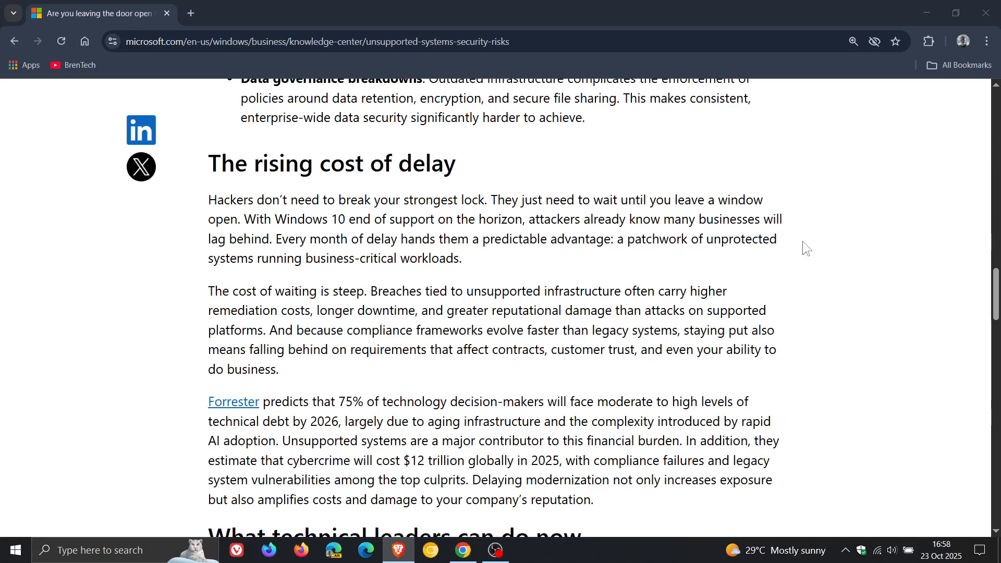
pyautogui.moveTo(482, 265)
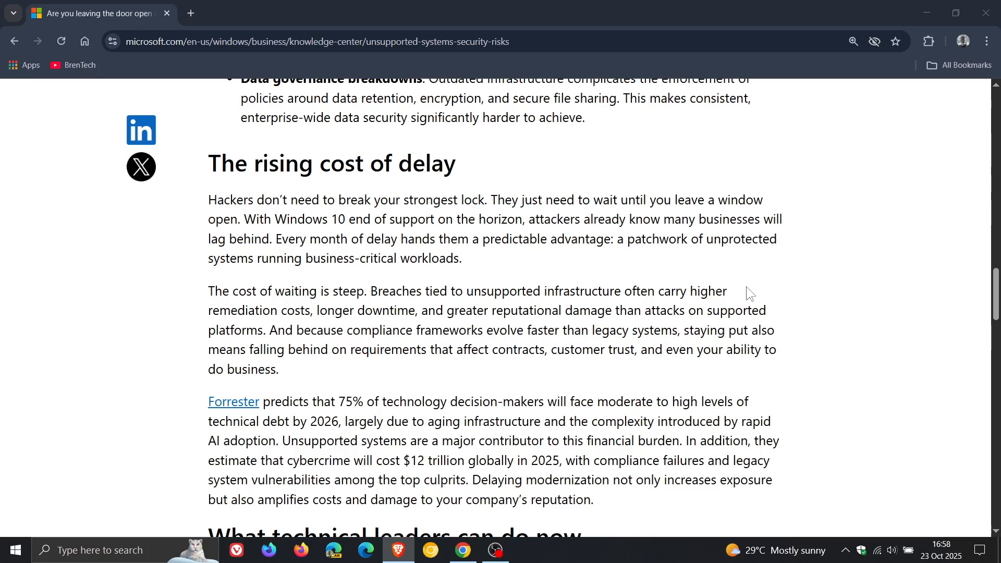
pyautogui.moveTo(795, 313)
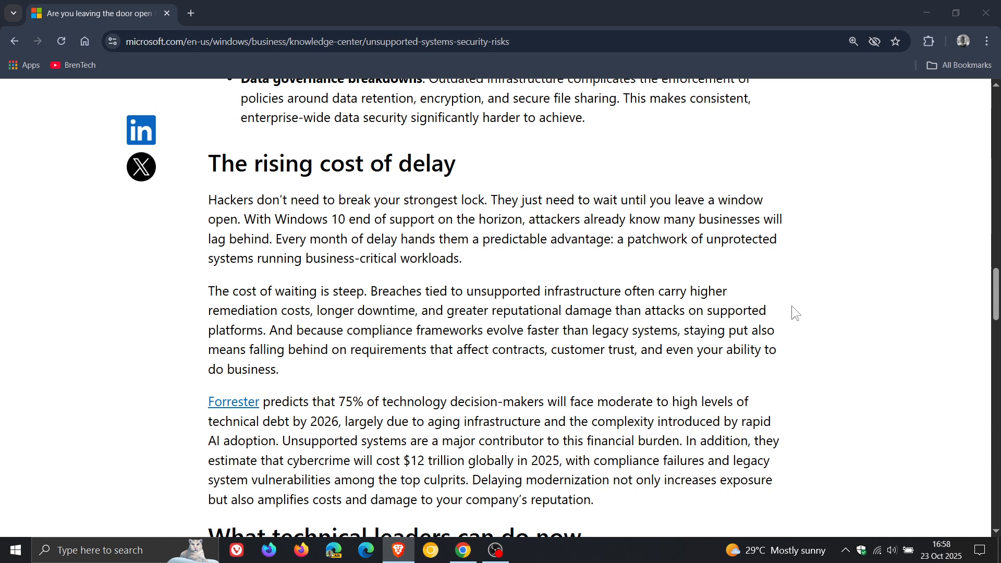
pyautogui.moveTo(803, 333)
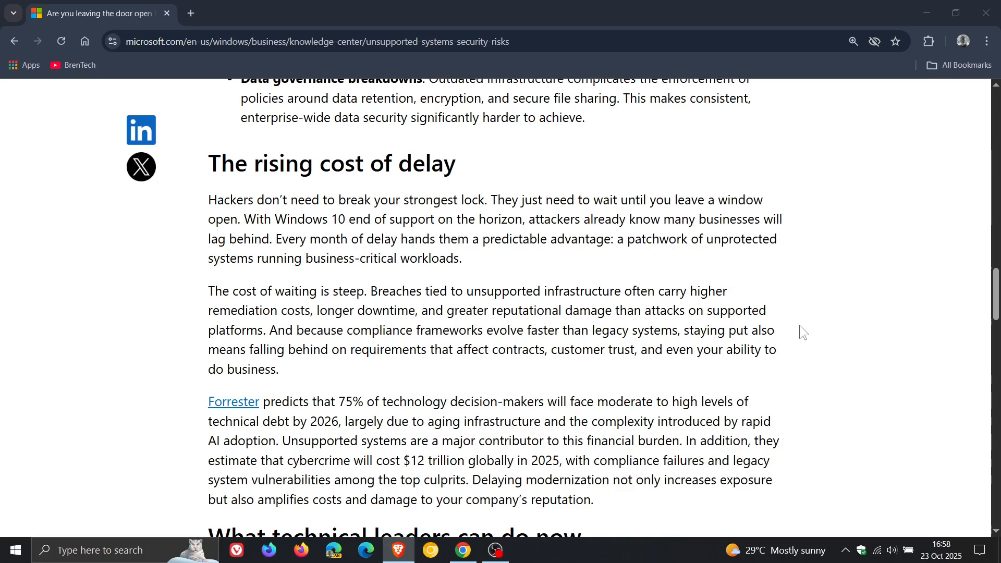
pyautogui.moveTo(793, 360)
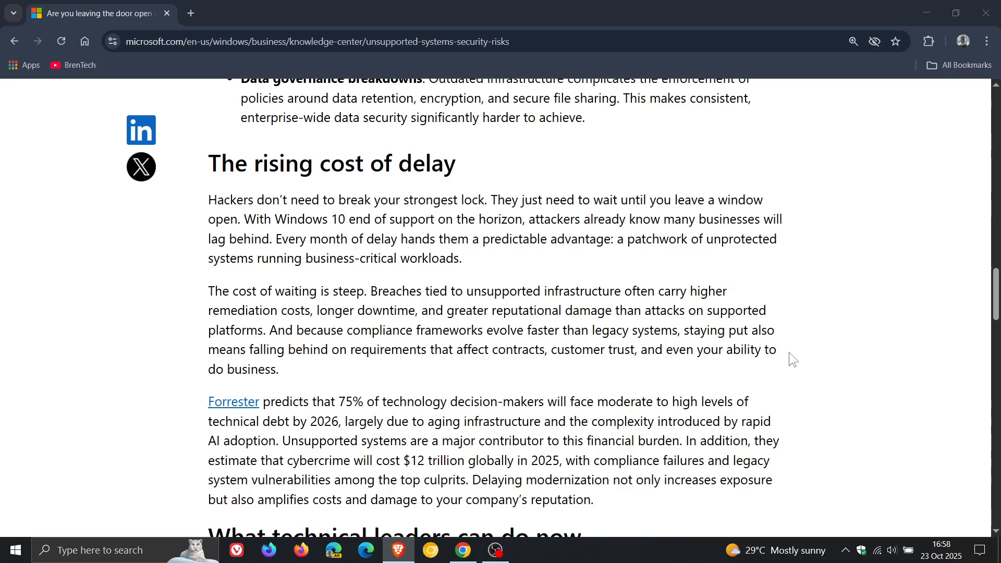
pyautogui.moveTo(812, 357)
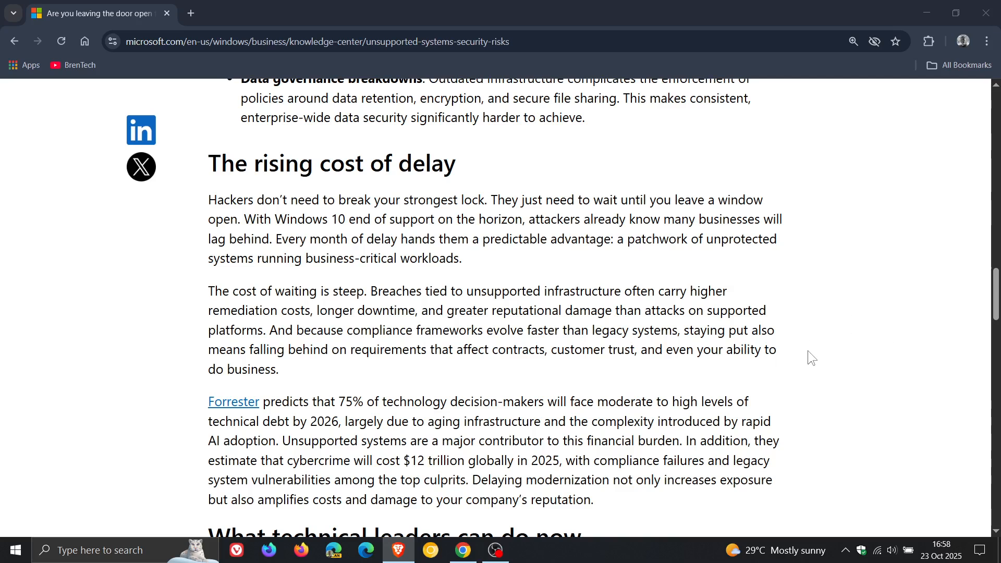
pyautogui.moveTo(854, 349)
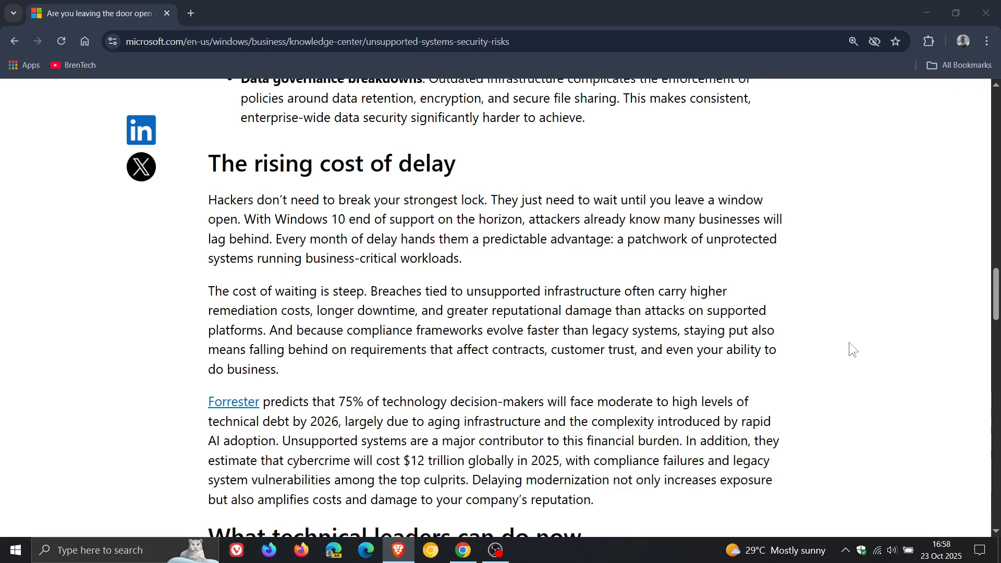
pyautogui.scroll(-3)
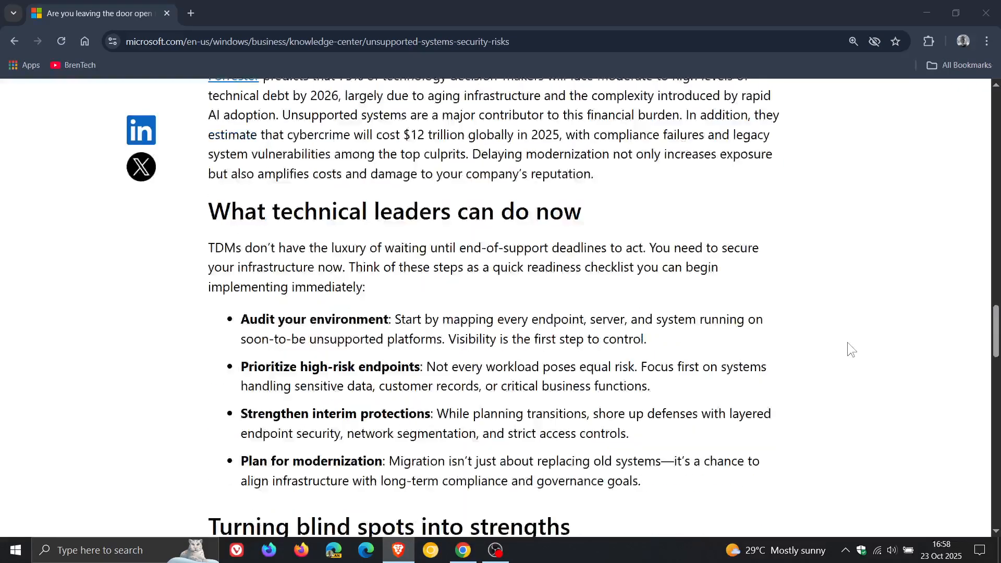
pyautogui.scroll(-3)
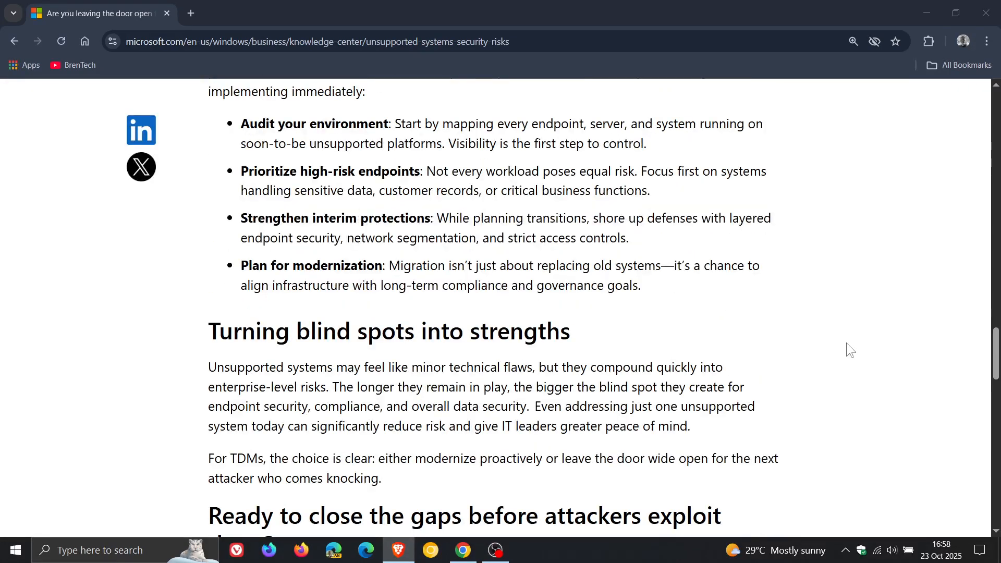
pyautogui.scroll(-3)
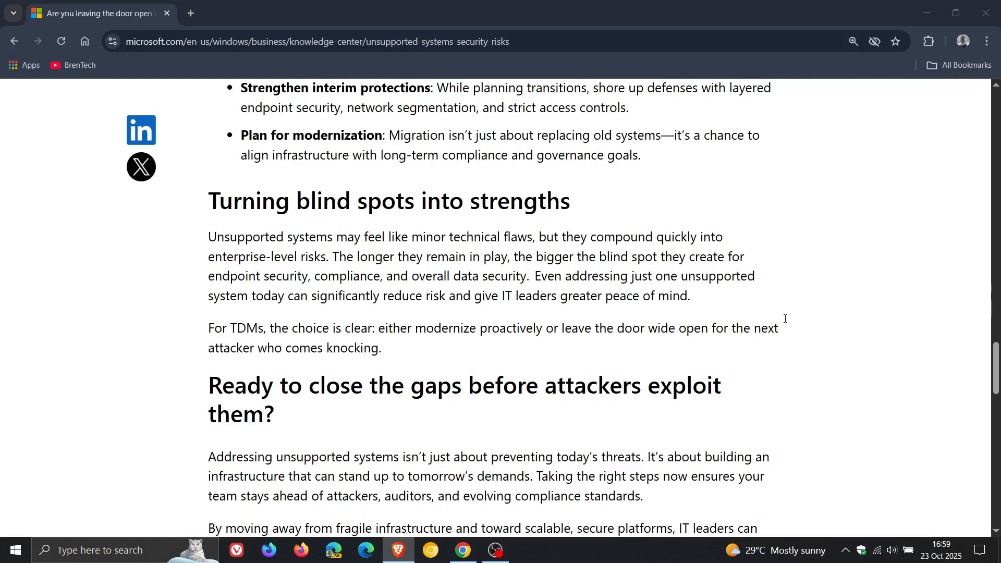
pyautogui.moveTo(819, 327)
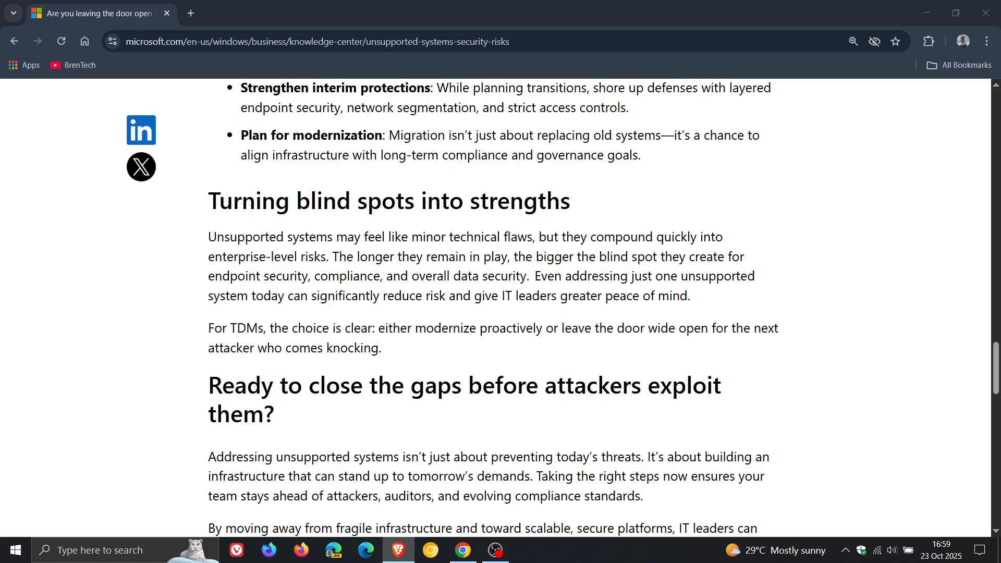
pyautogui.scroll(-3)
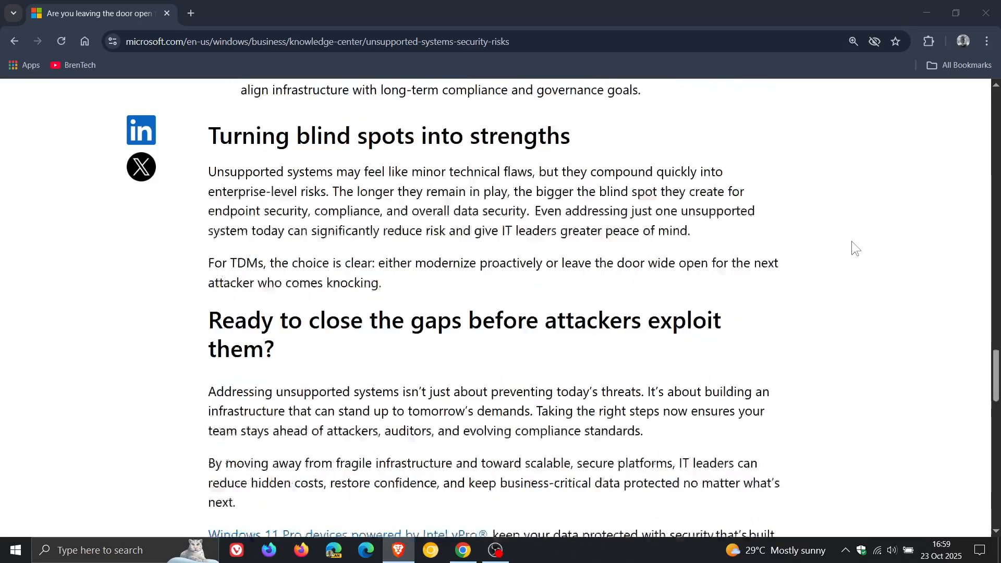
# Read the closing Windows 11 Pro and Copilot+ PCs paragraphs, then return to 'Ready to close the gaps'
pyautogui.scroll(-3)
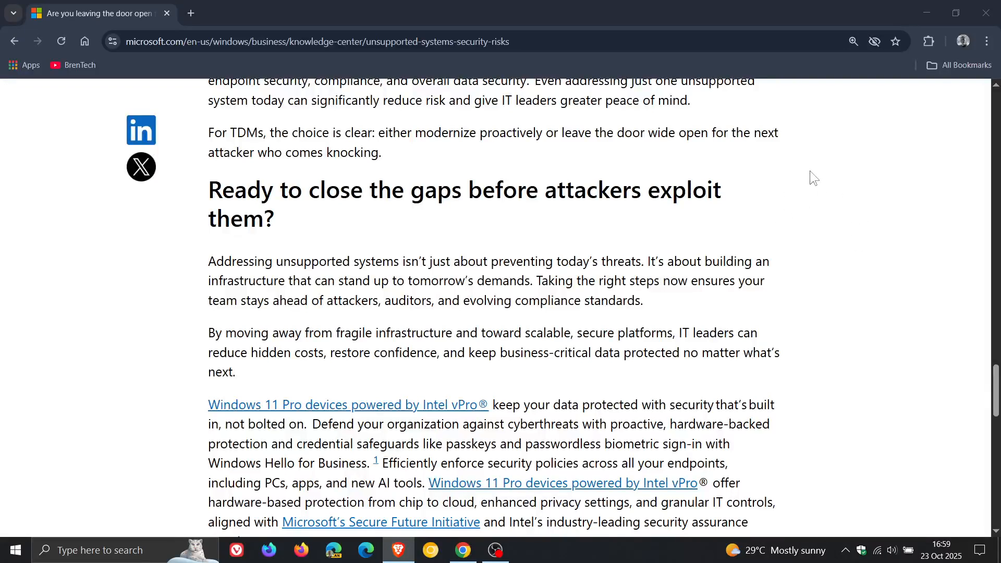
pyautogui.moveTo(816, 195)
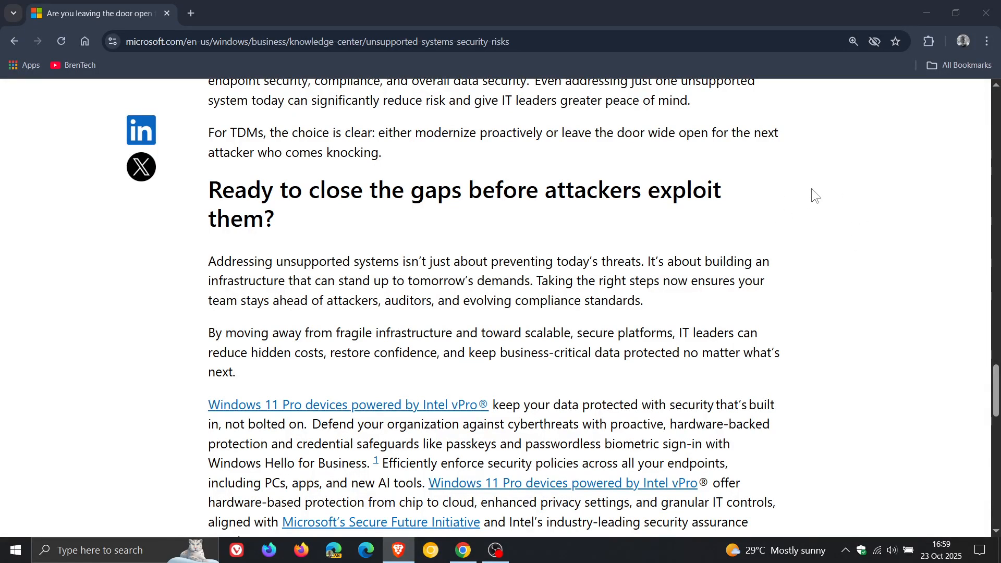
pyautogui.scroll(-3)
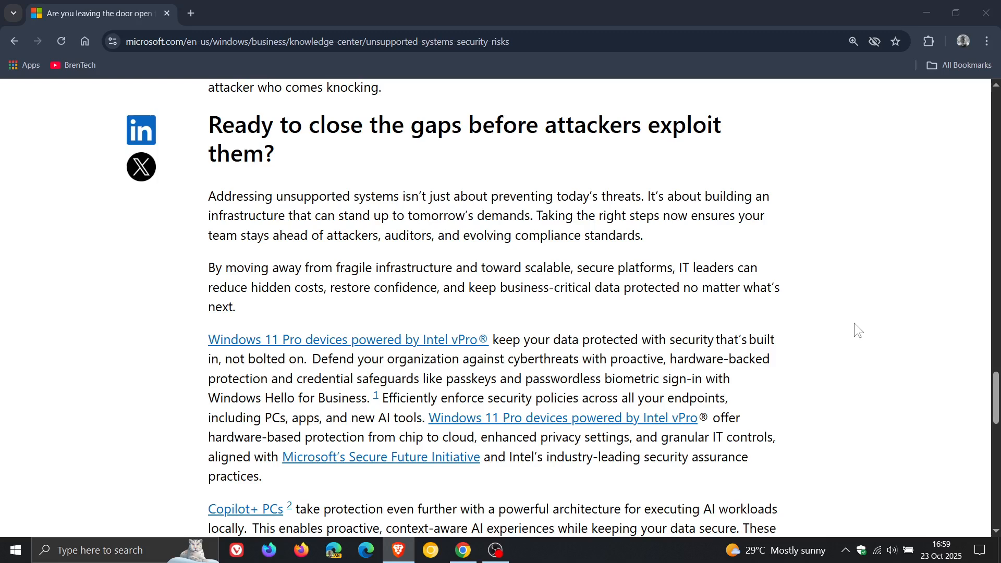
pyautogui.moveTo(791, 282)
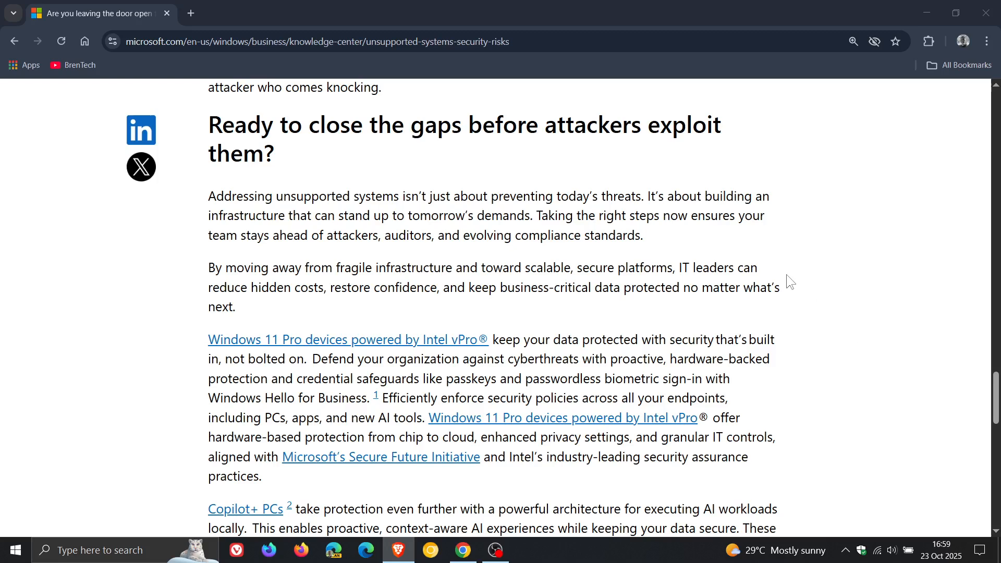
pyautogui.moveTo(449, 332)
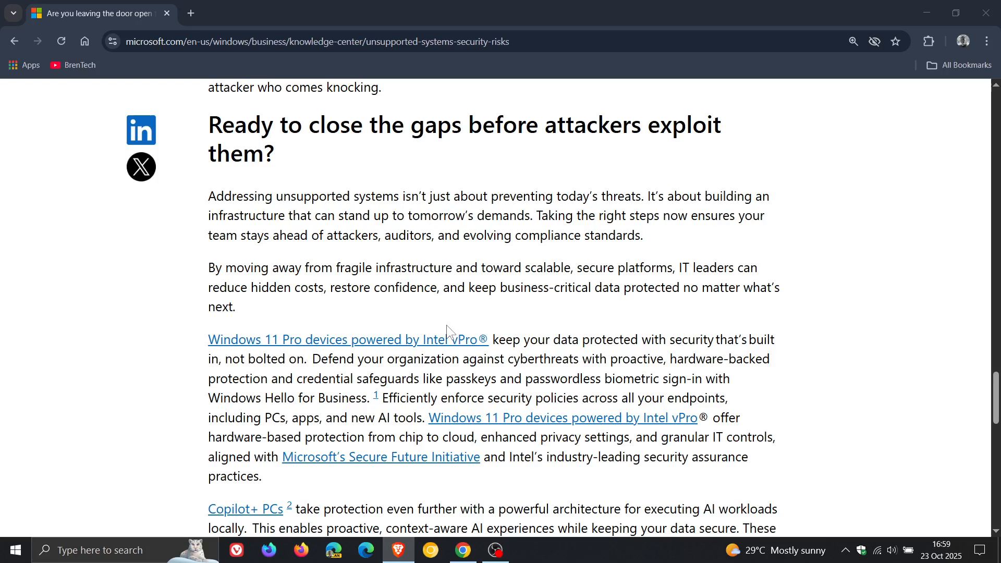
pyautogui.moveTo(634, 263)
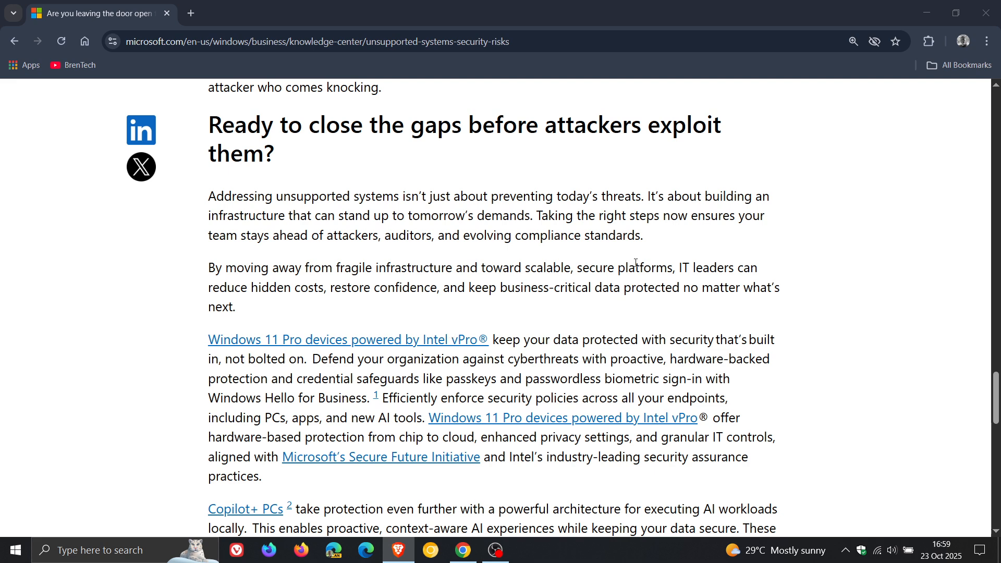
pyautogui.moveTo(824, 401)
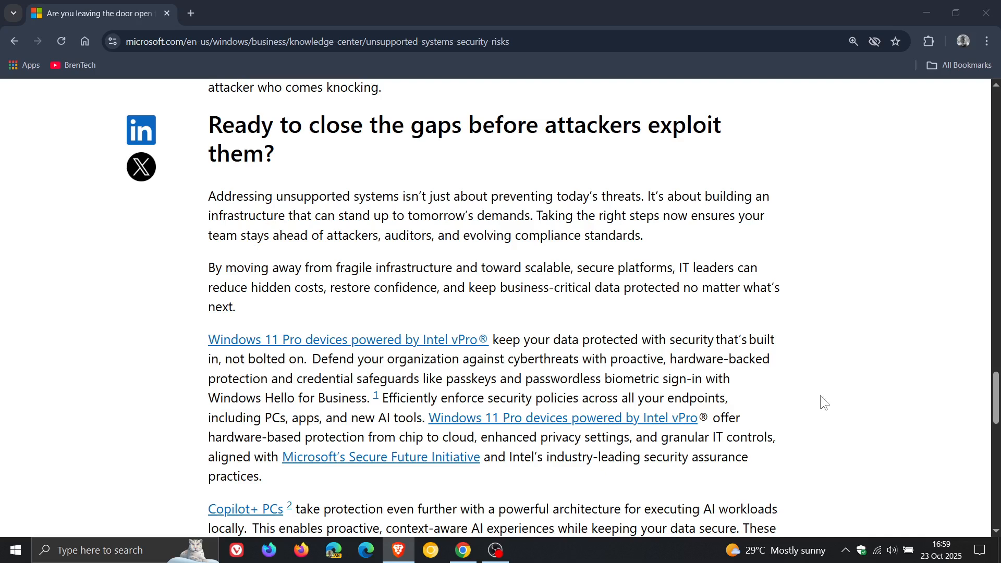
pyautogui.scroll(-3)
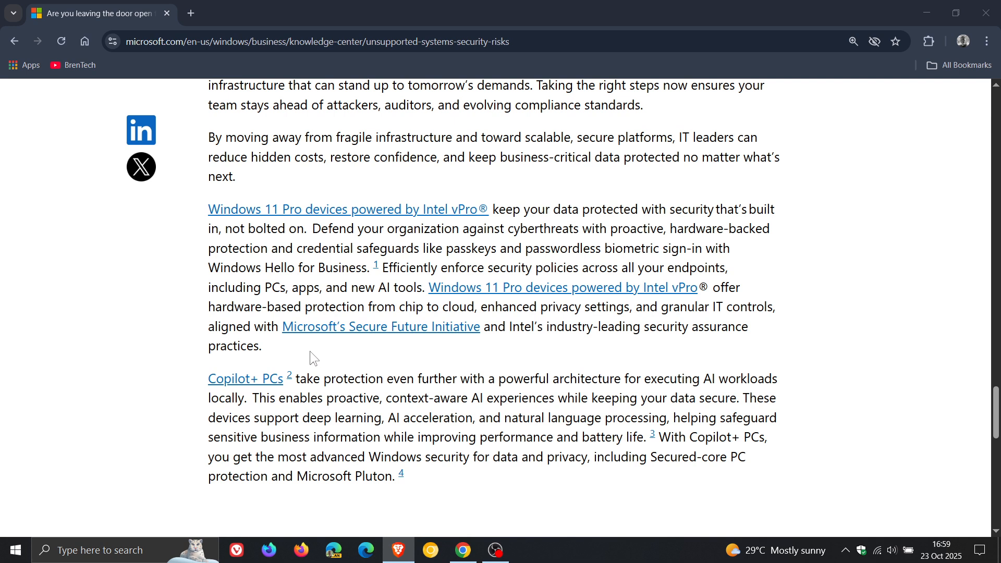
pyautogui.moveTo(819, 175)
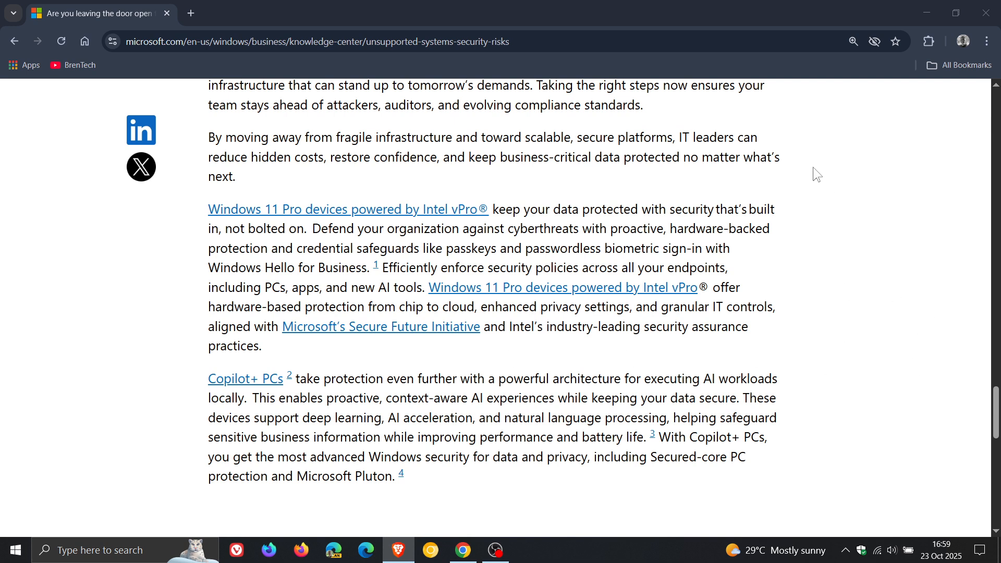
pyautogui.moveTo(868, 397)
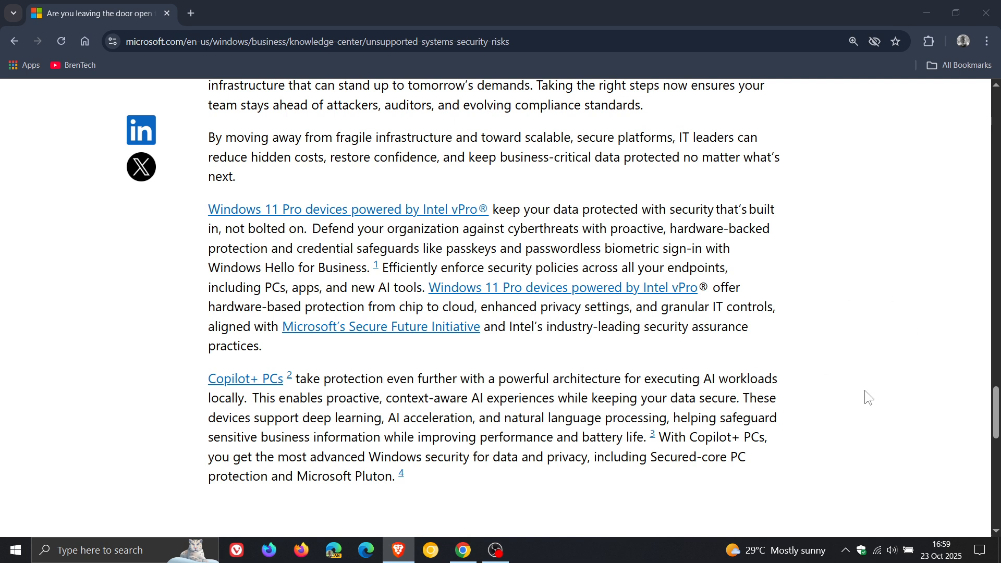
pyautogui.scroll(3)
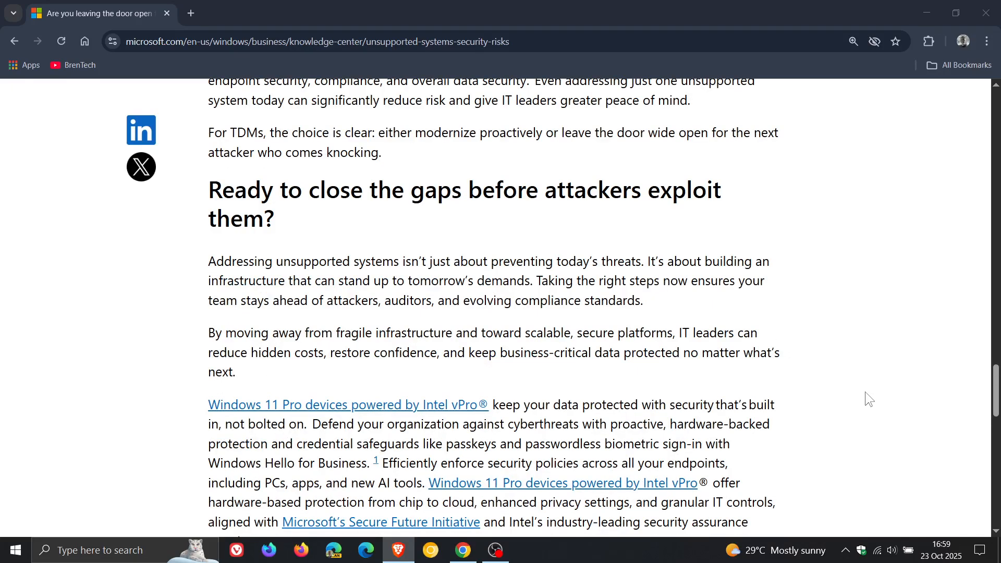
# Scroll back up to the article title and opening paragraph, then minimize Chrome
pyautogui.scroll(3)
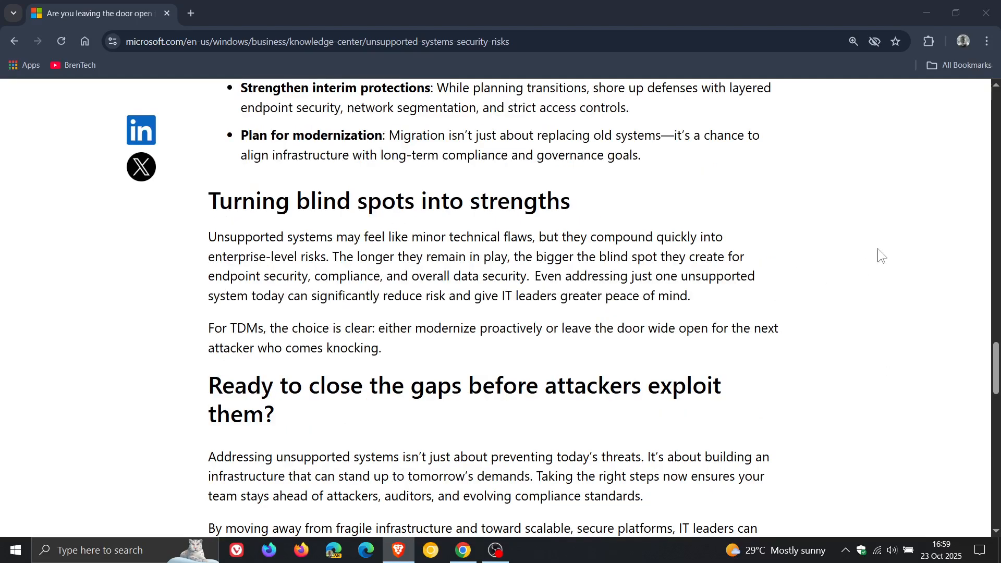
pyautogui.moveTo(854, 238)
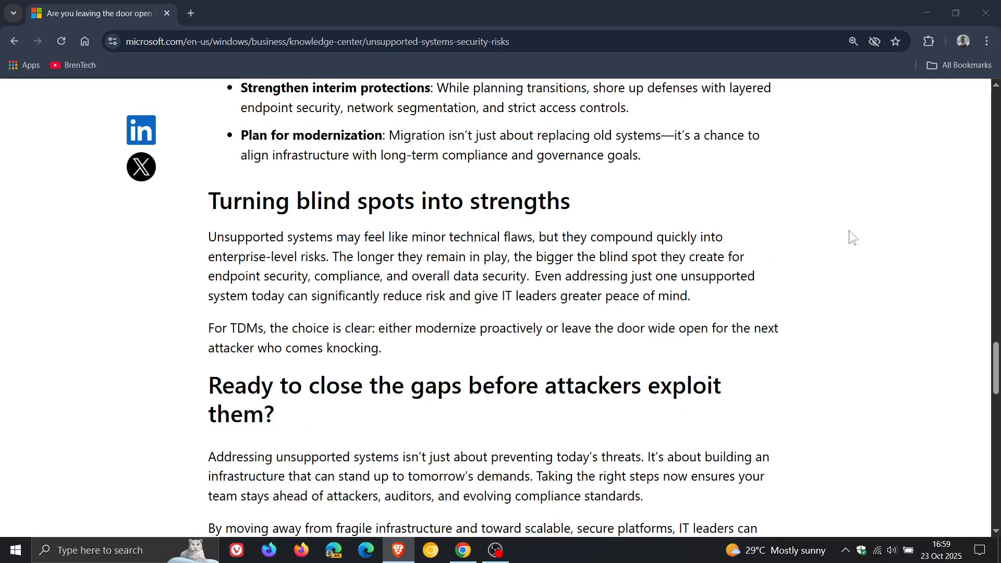
pyautogui.scroll(3)
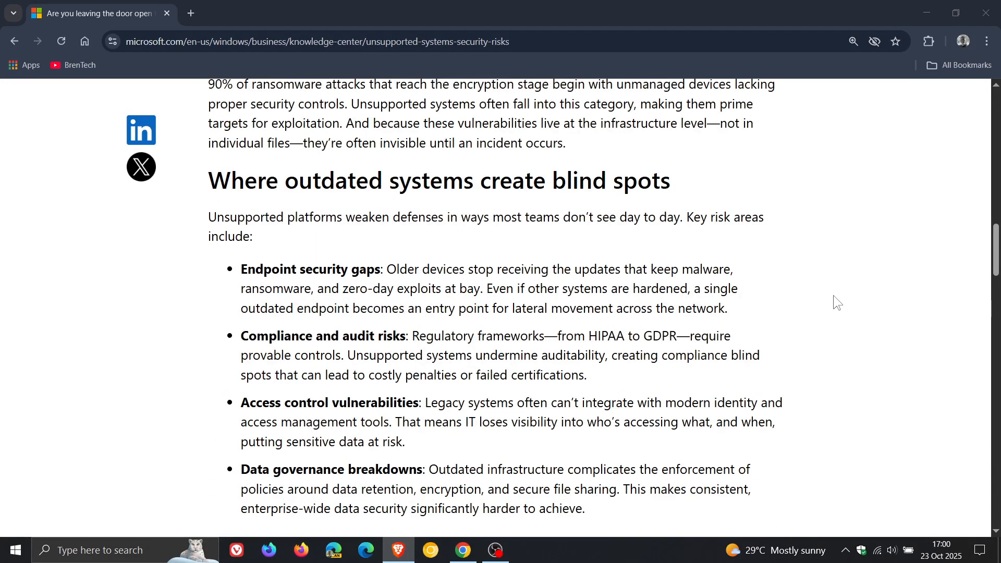
pyautogui.scroll(3)
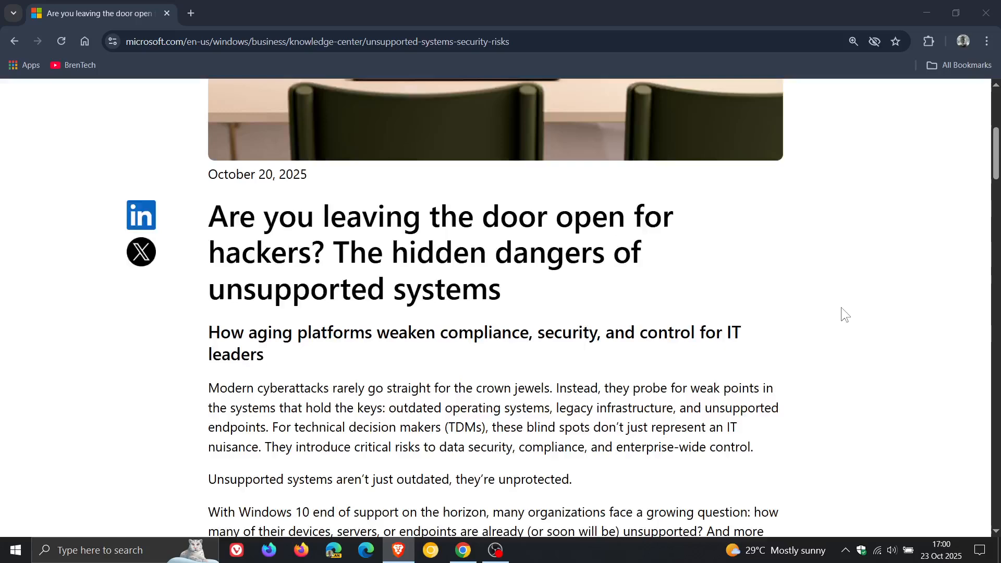
pyautogui.scroll(3)
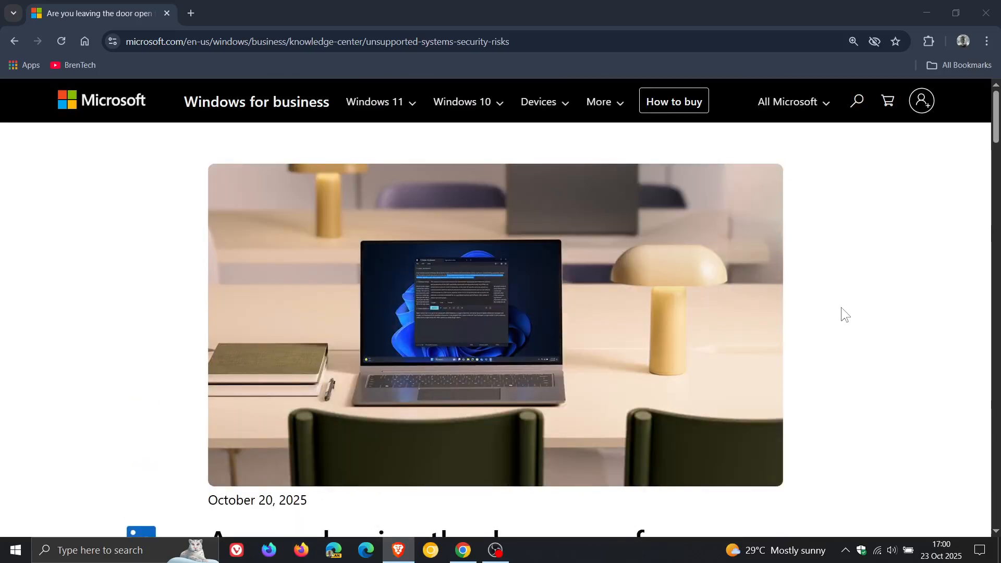
pyautogui.scroll(-3)
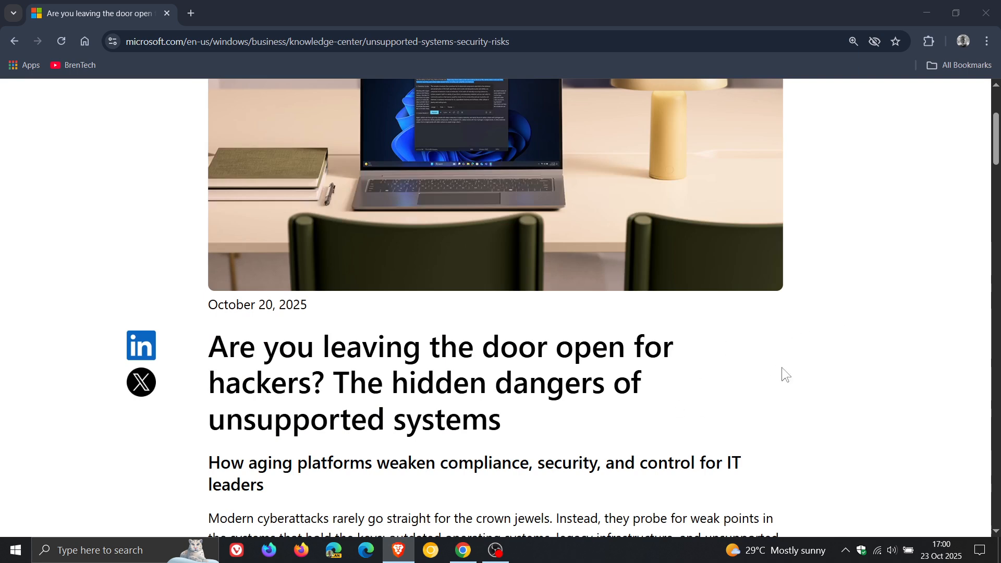
pyautogui.moveTo(876, 335)
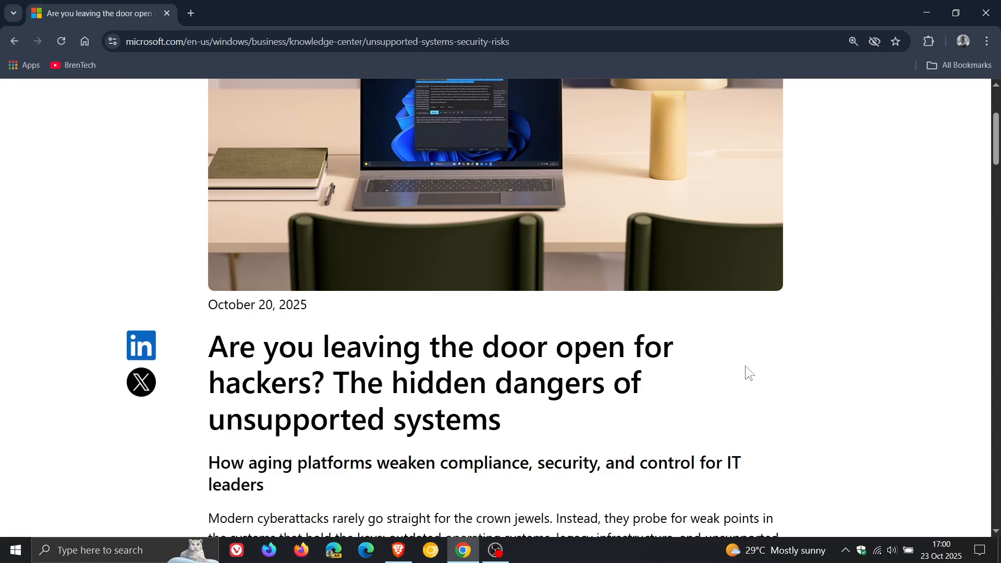
pyautogui.moveTo(927, 12)
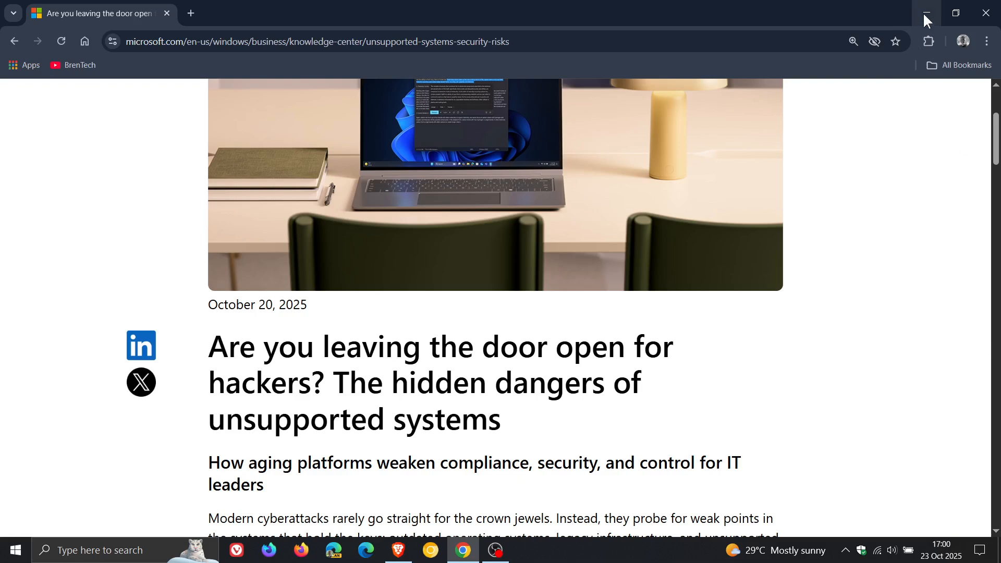
pyautogui.click(926, 12)
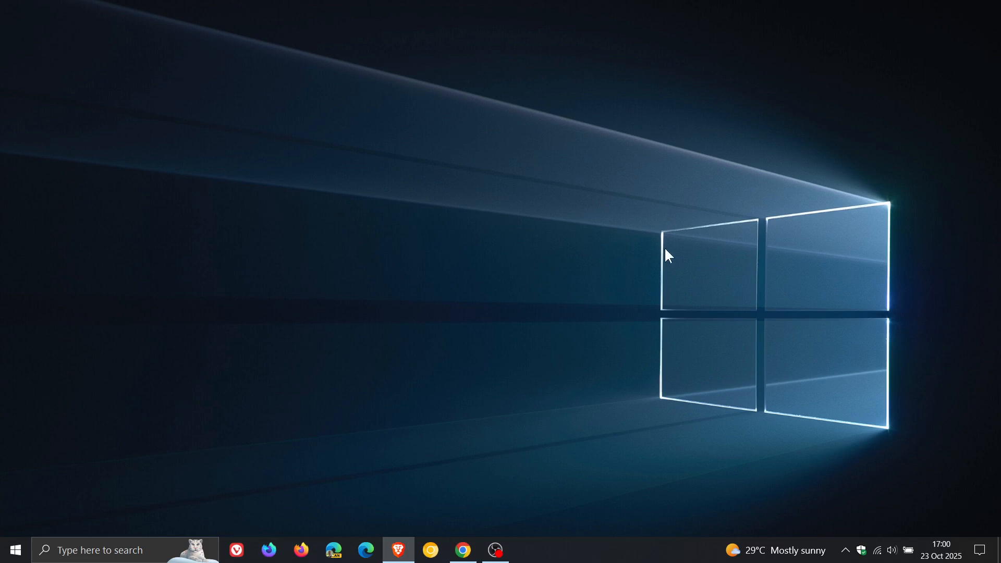